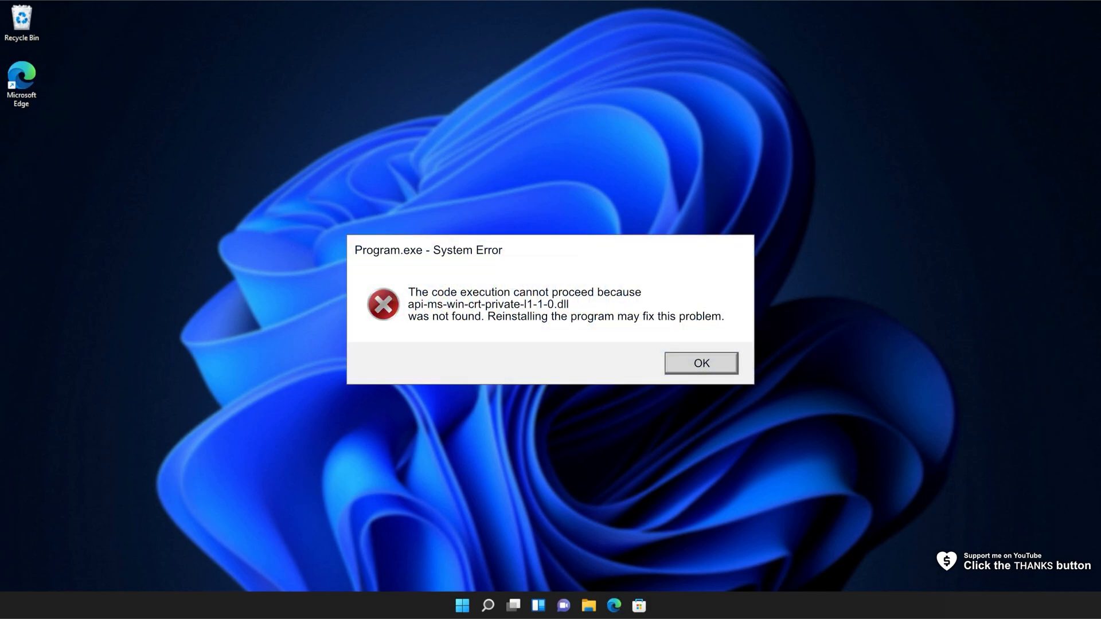
# Dismiss the Program.exe system error about the missing api-ms-win-crt-private-l1-1-0.dll
pyautogui.click(700, 363)
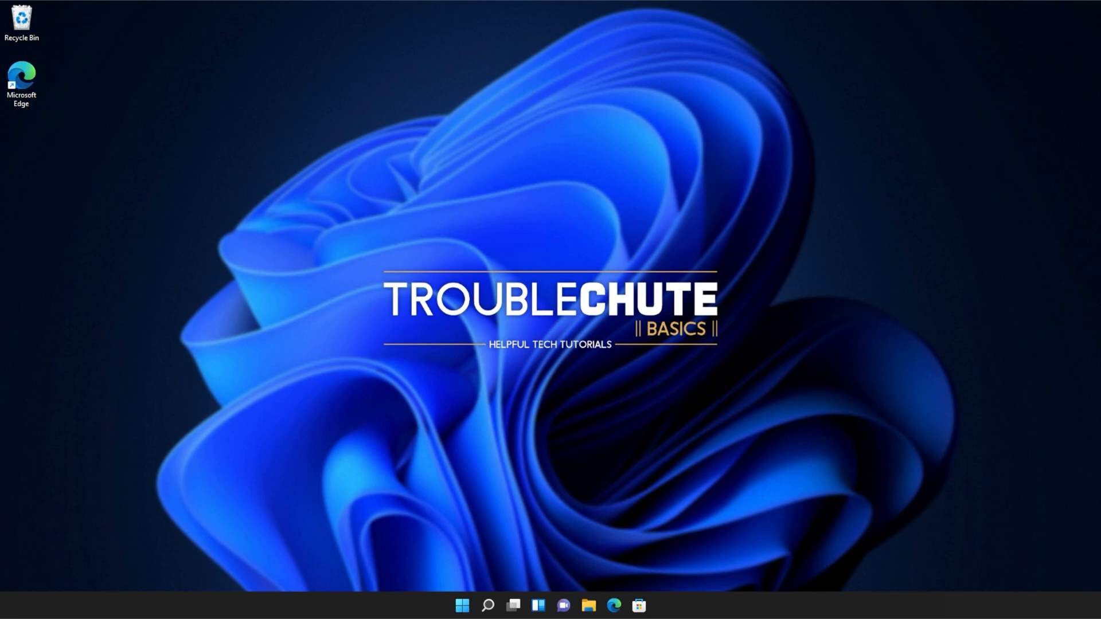
pyautogui.moveTo(727, 162)
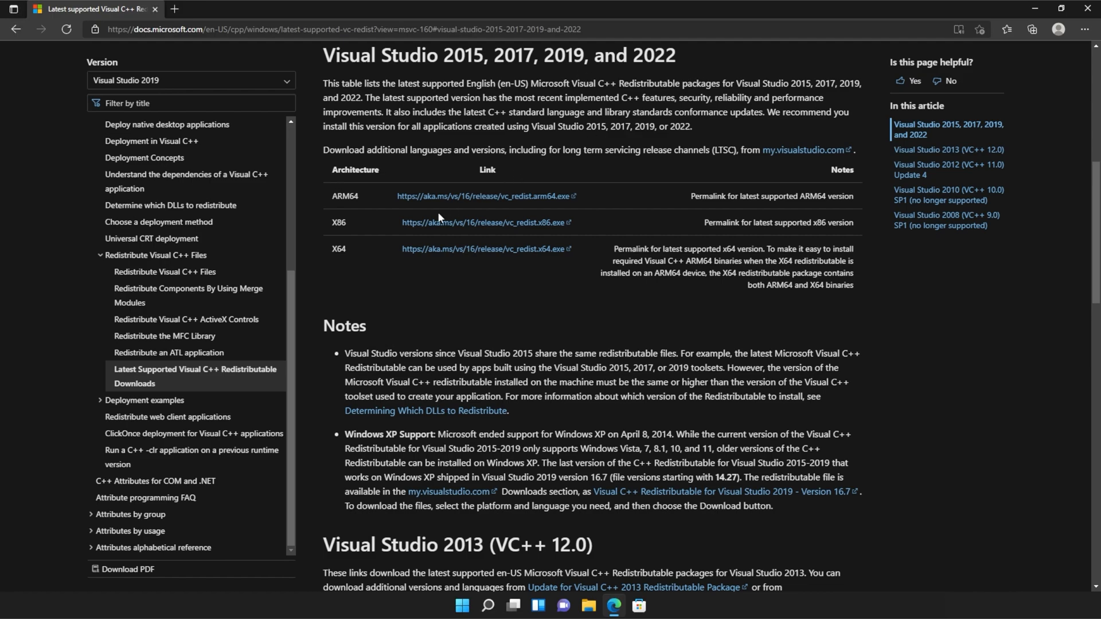
# Download the x64 and x86 vc_redist installers from the Microsoft latest supported downloads page
pyautogui.doubleClick(338, 223)
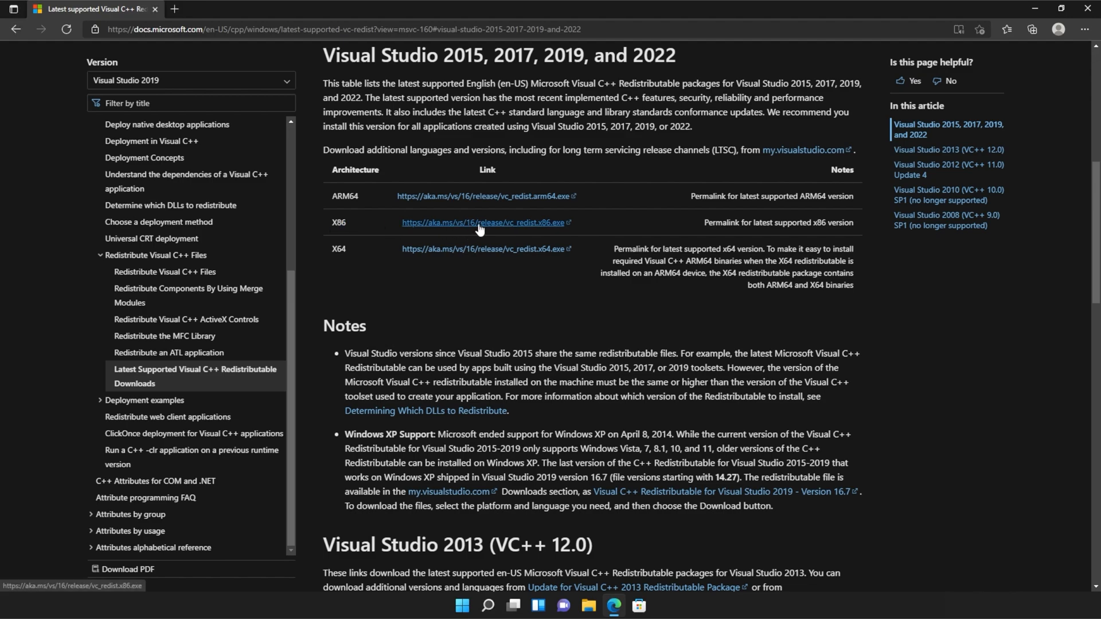
pyautogui.click(483, 222)
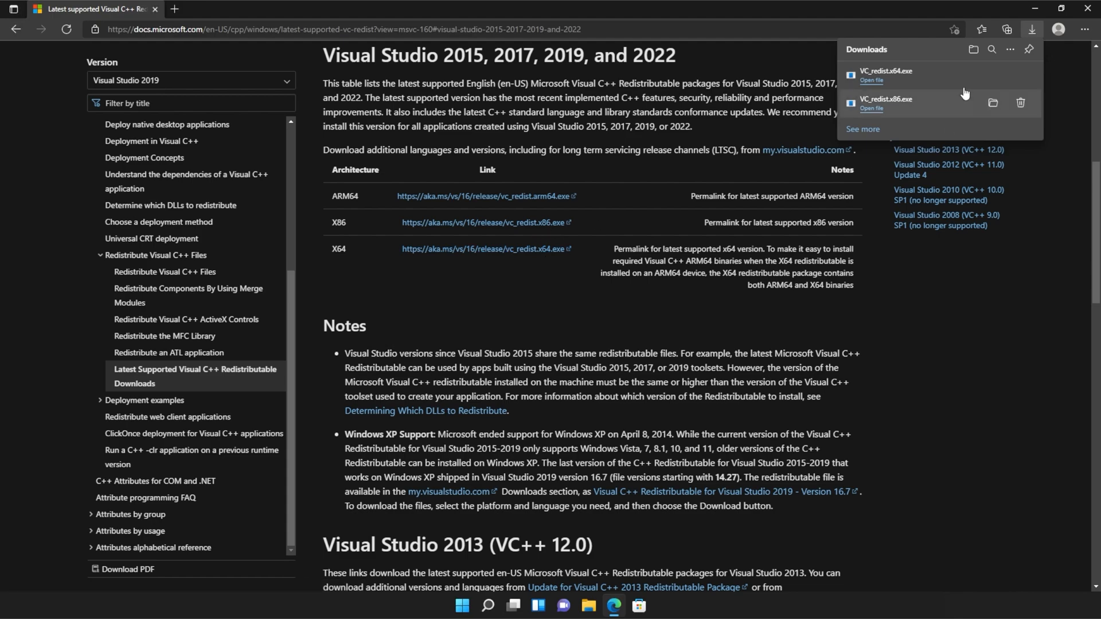
pyautogui.moveTo(939, 119)
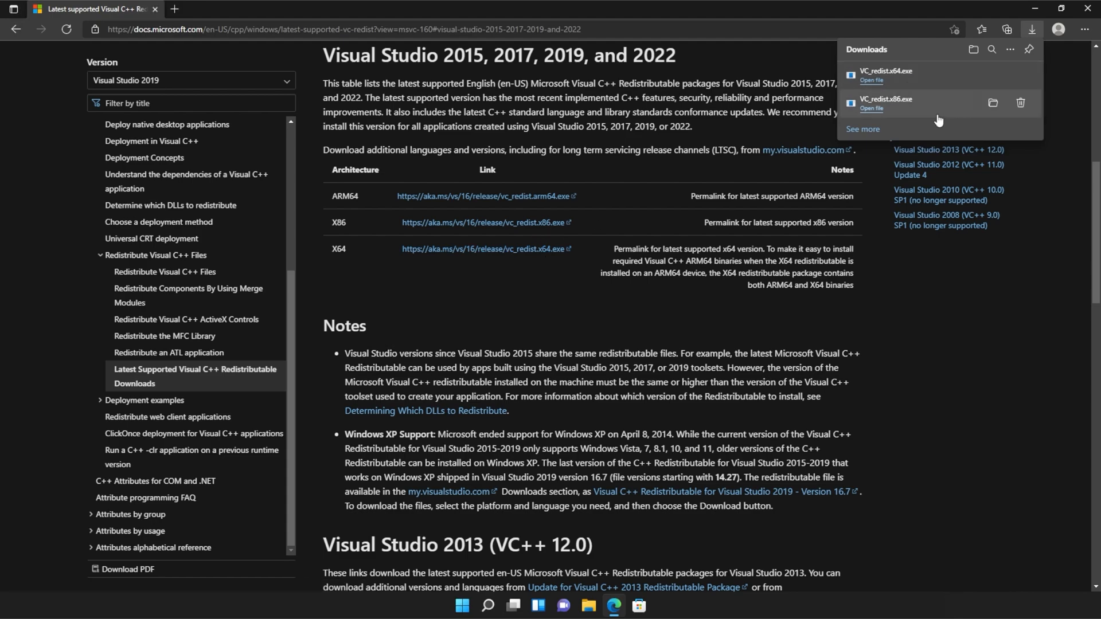
pyautogui.moveTo(909, 112)
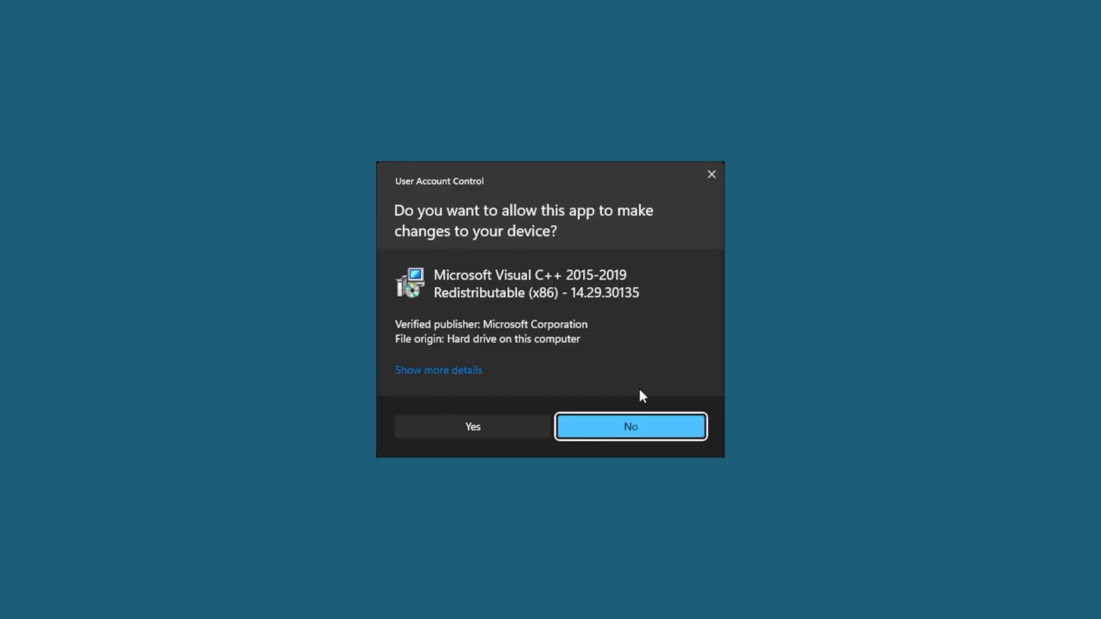
pyautogui.moveTo(520, 433)
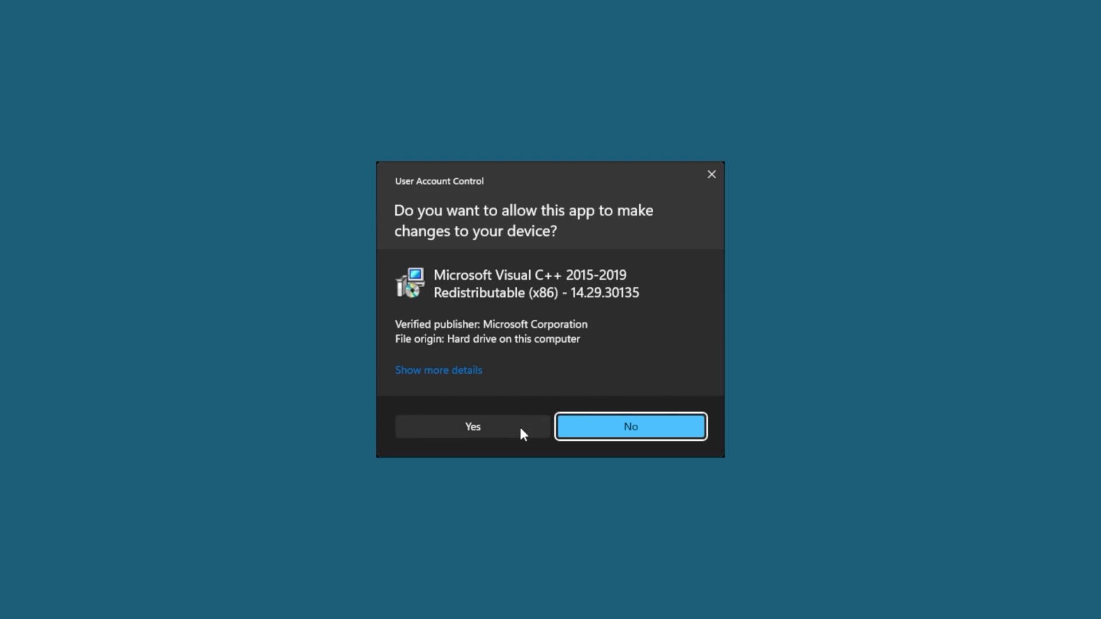
pyautogui.click(471, 427)
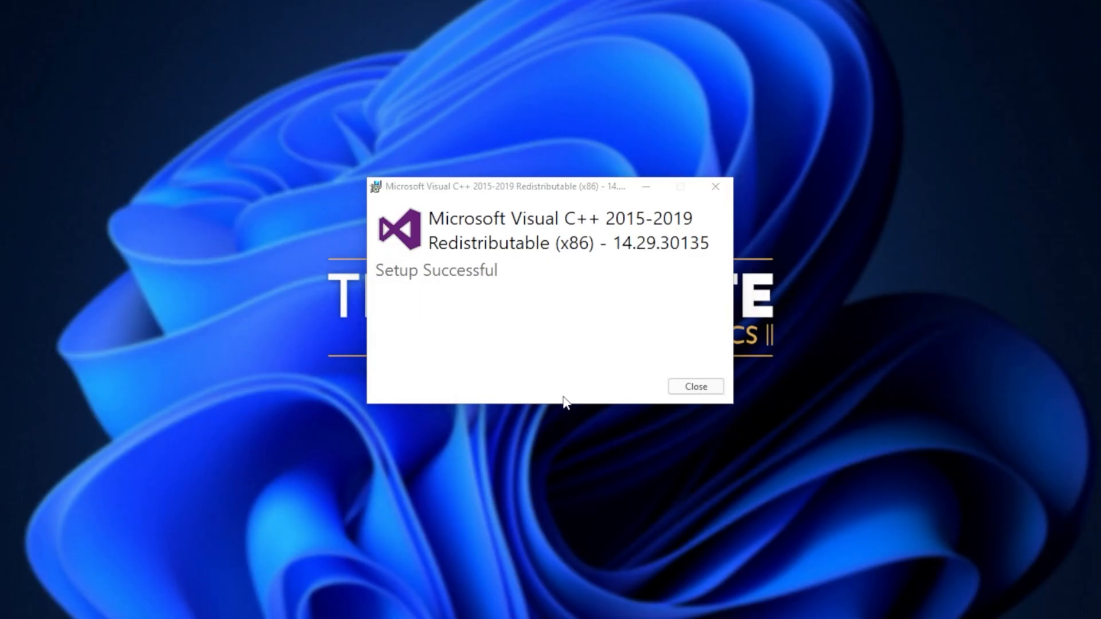
pyautogui.click(695, 387)
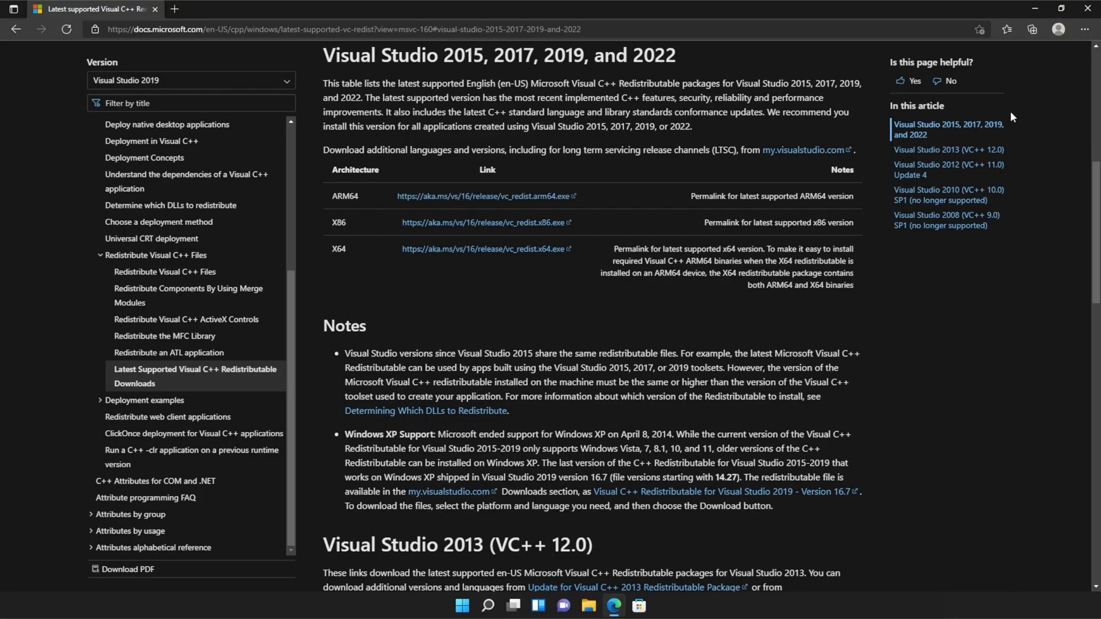
# Launch VC_redist.x64.exe from Edge downloads, accept the license and start installing
pyautogui.click(1033, 28)
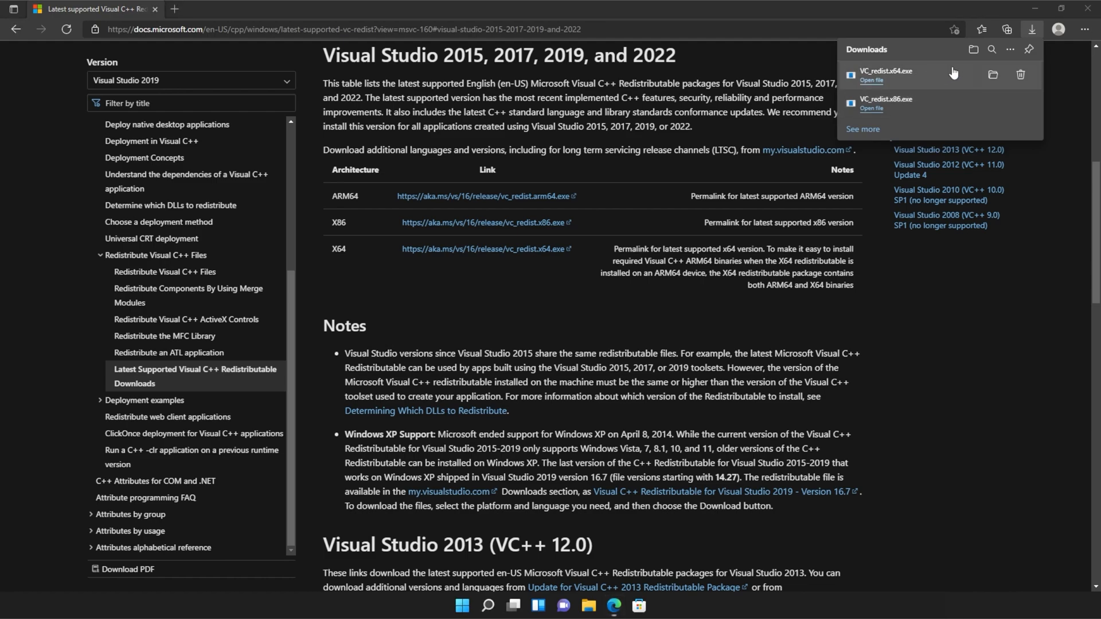
pyautogui.click(871, 81)
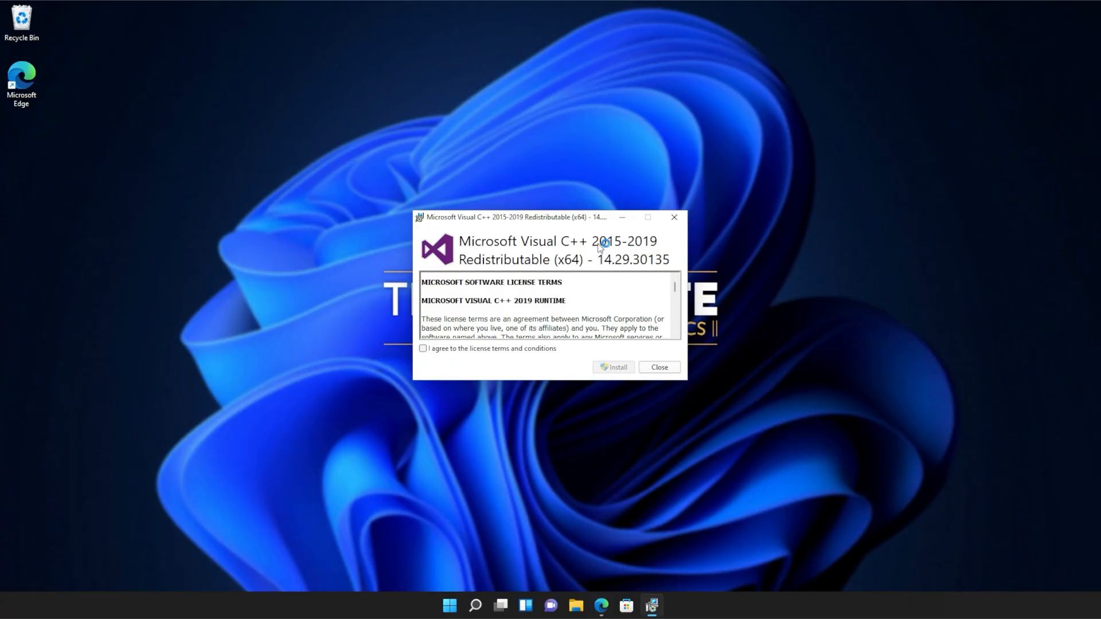
pyautogui.click(380, 362)
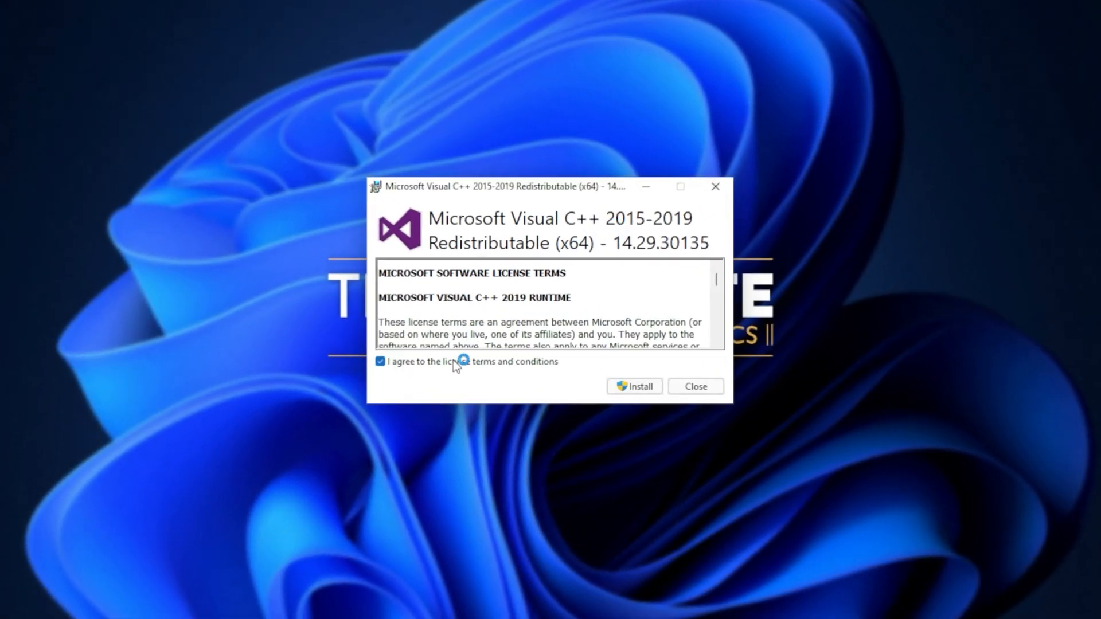
pyautogui.click(633, 386)
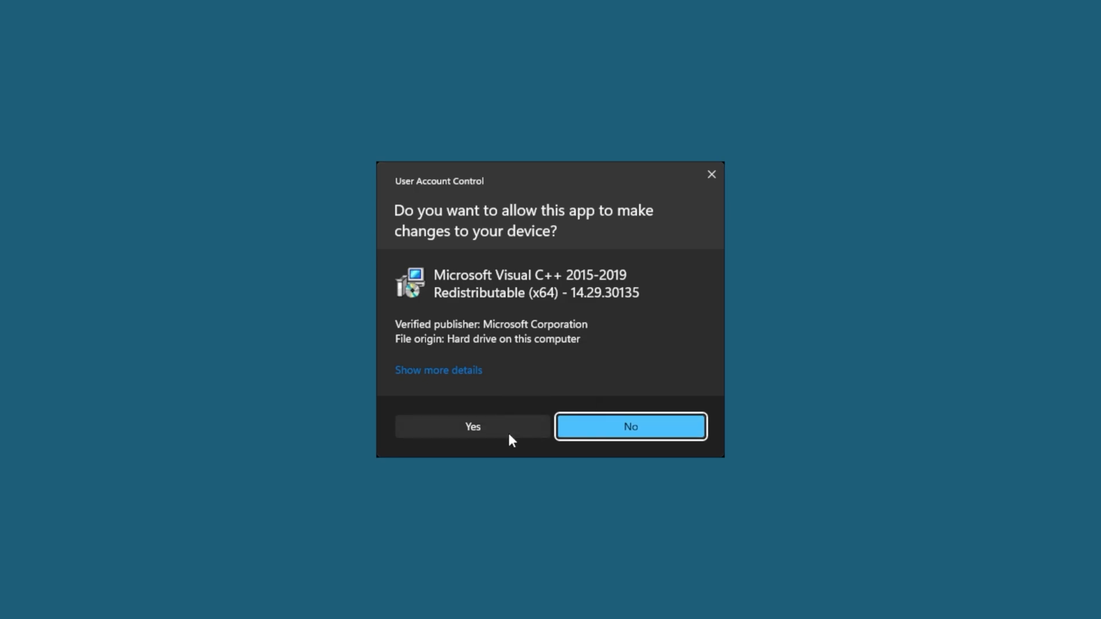
# Approve the UAC prompt and close the x64 setup once it reports success
pyautogui.click(471, 426)
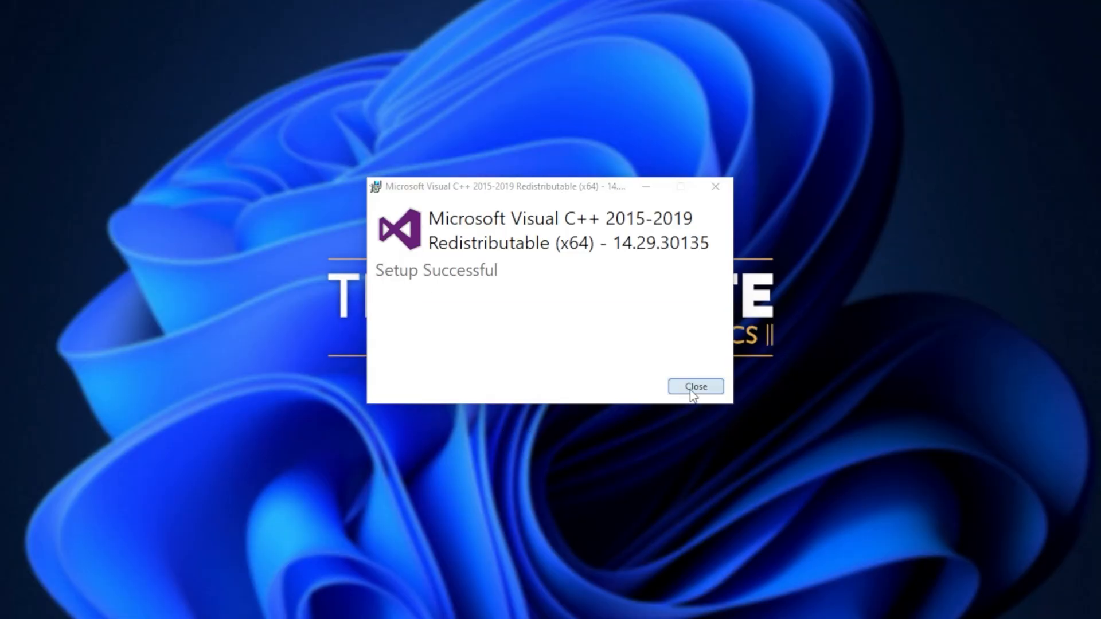
pyautogui.click(694, 387)
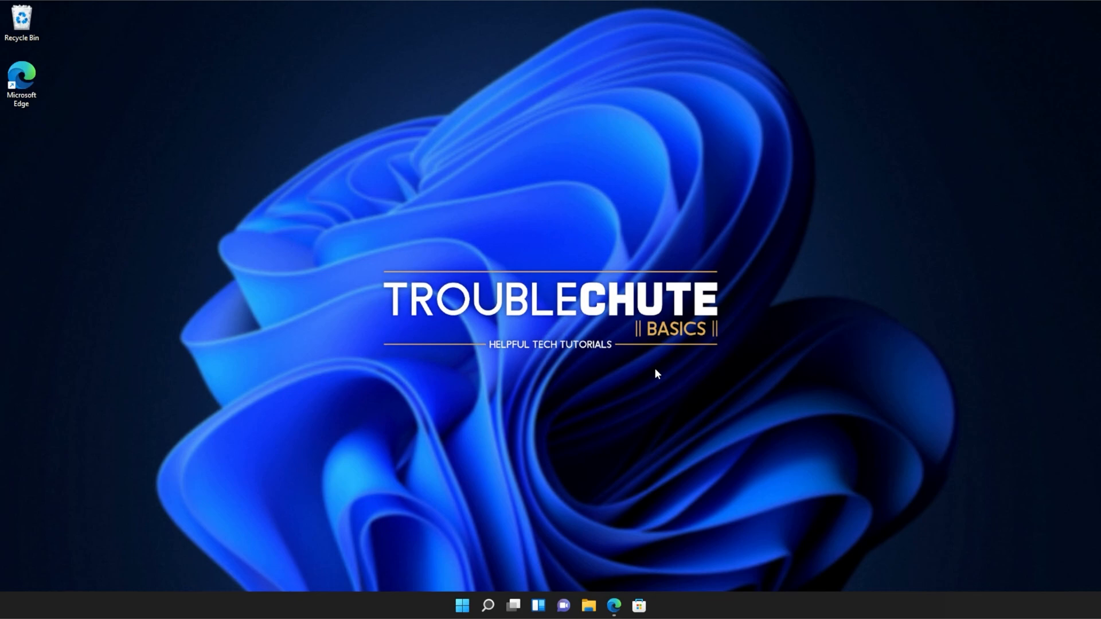
# Search Start for cmd and launch Command Prompt as administrator
pyautogui.click(462, 606)
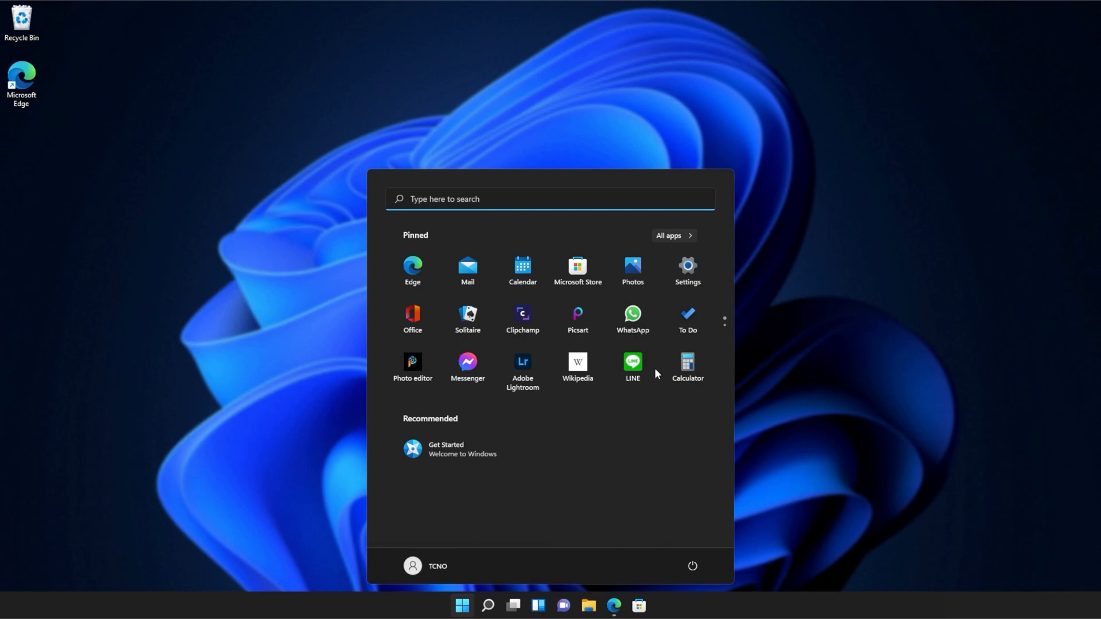
pyautogui.write('cmd')
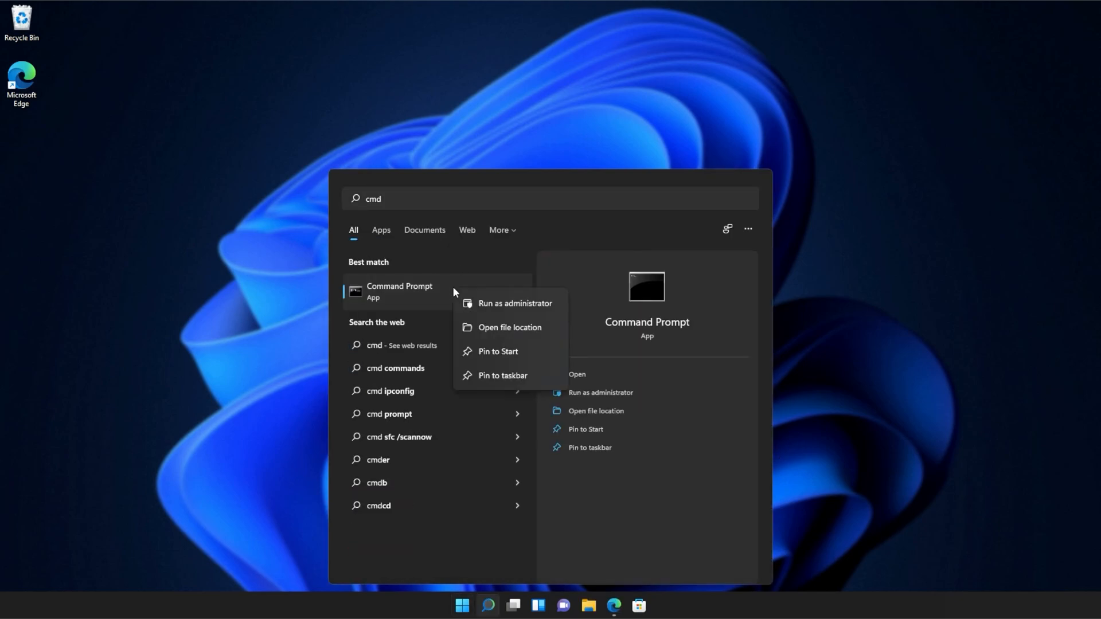
pyautogui.click(514, 302)
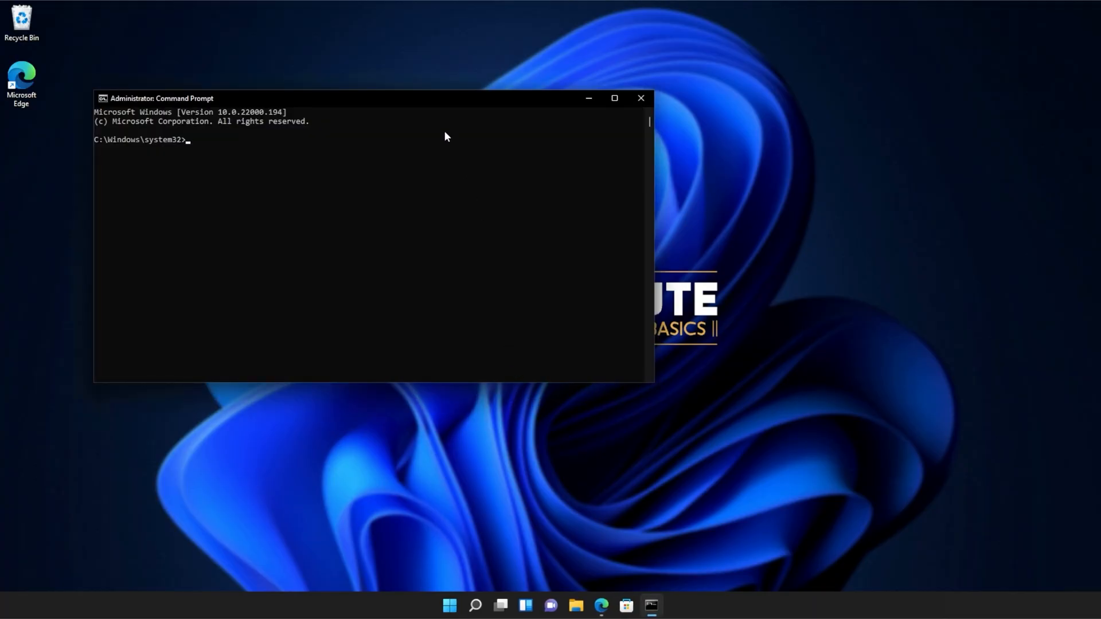
# Run sfc /scannow to completion with no integrity violations, then close the console
pyautogui.moveTo(163, 99); pyautogui.dragTo(336, 168)
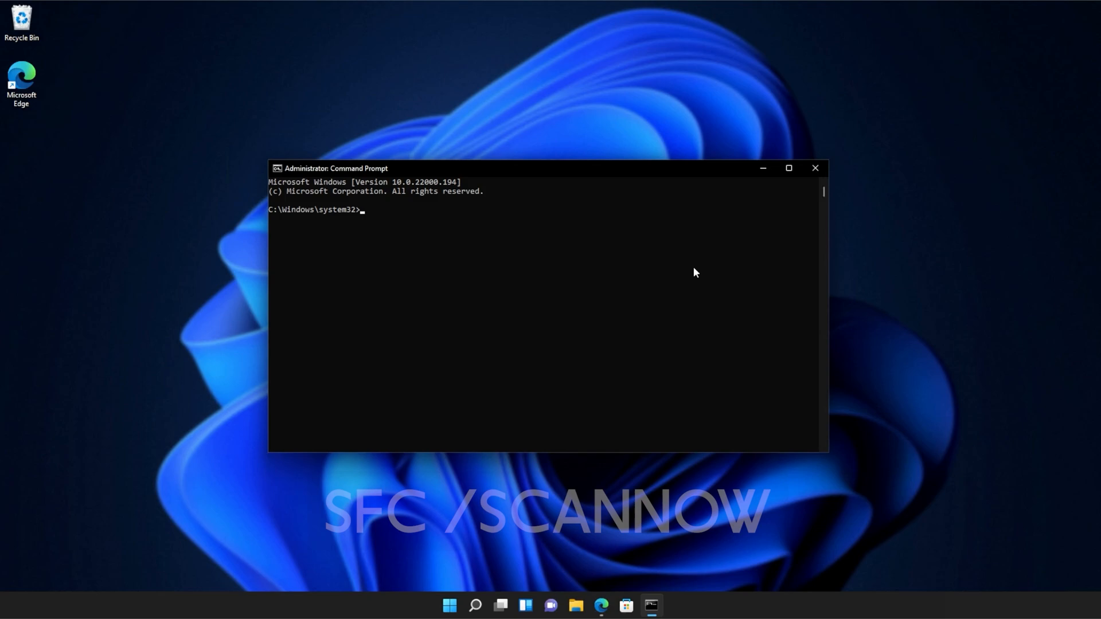
pyautogui.write('sfc')
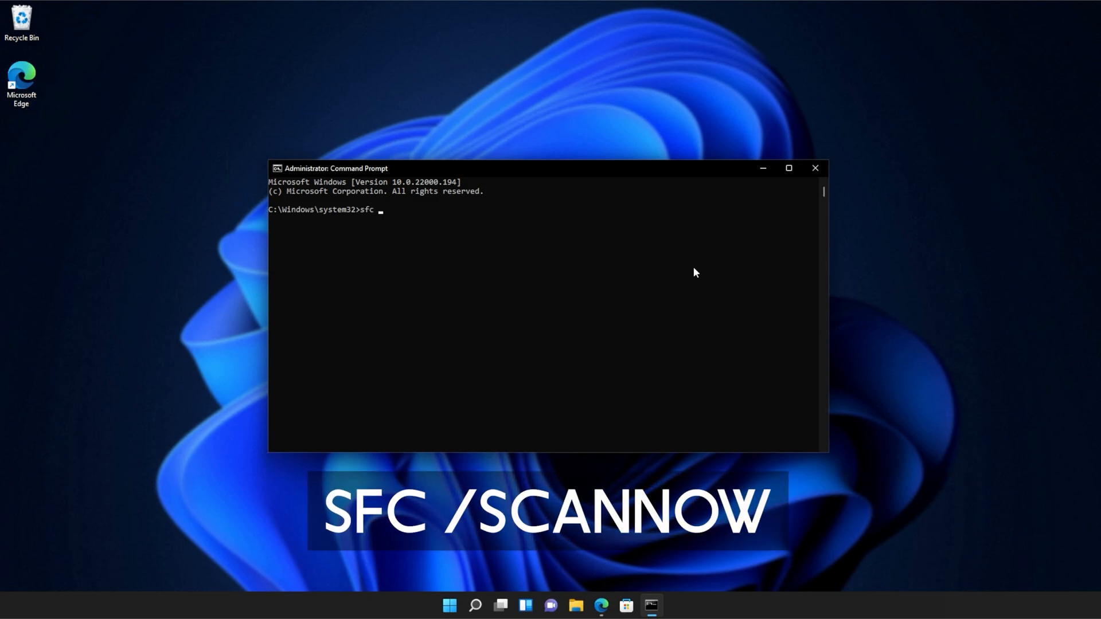
pyautogui.write('/scan')
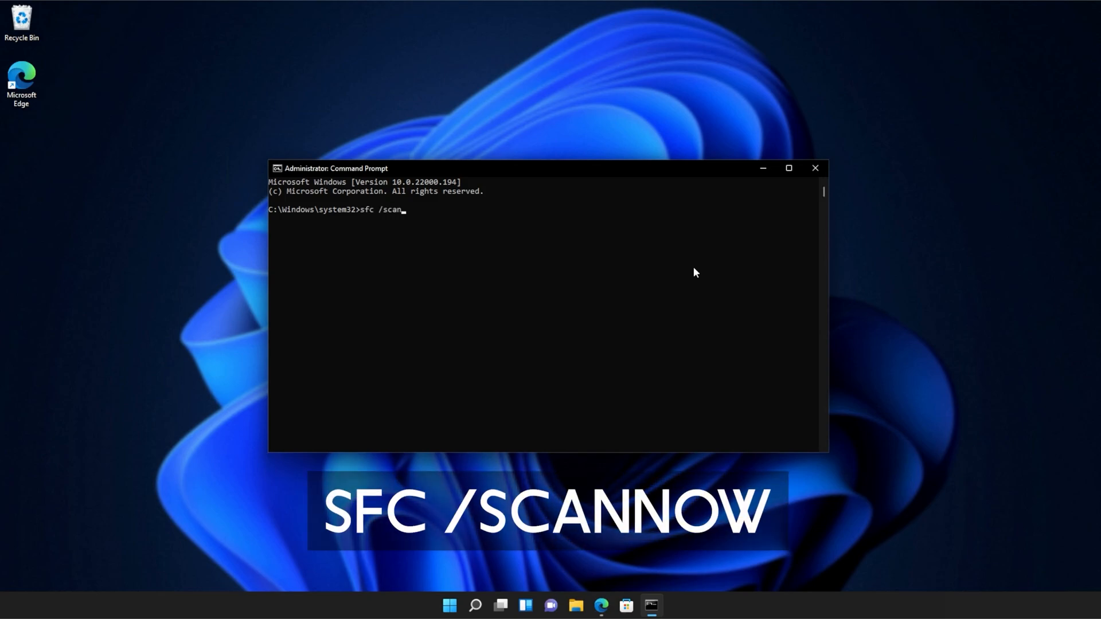
pyautogui.write('now')
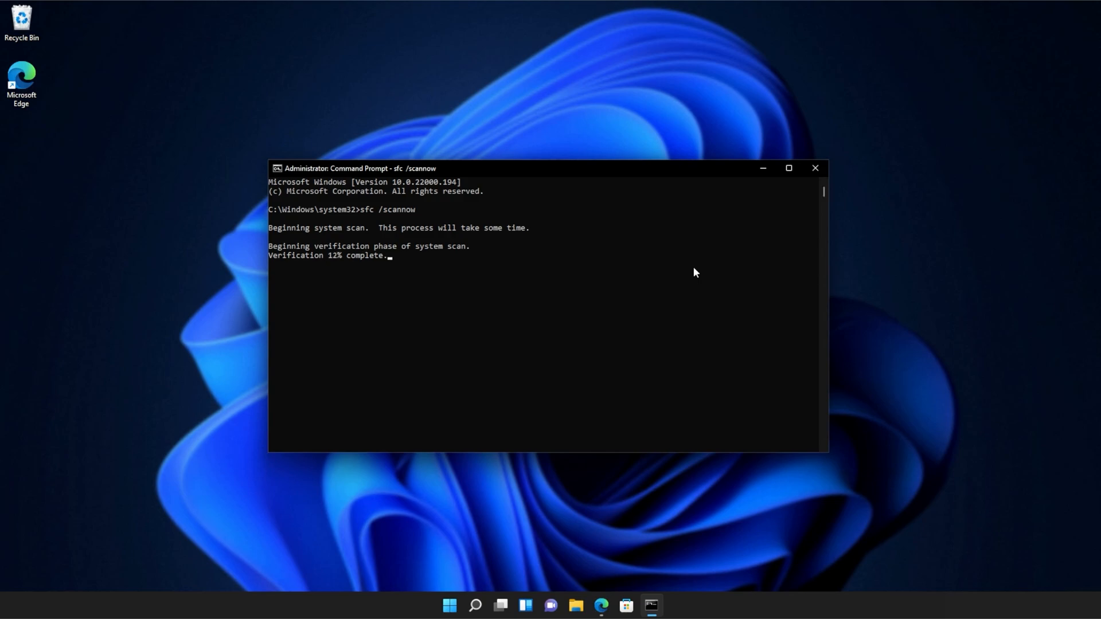
pyautogui.moveTo(601, 273)
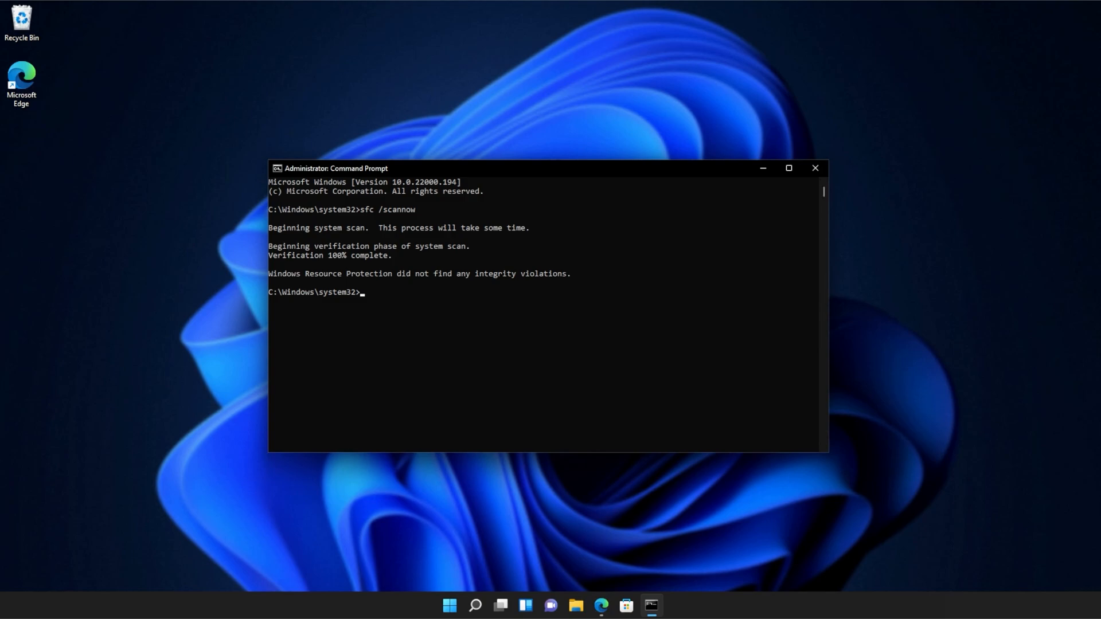
pyautogui.click(815, 169)
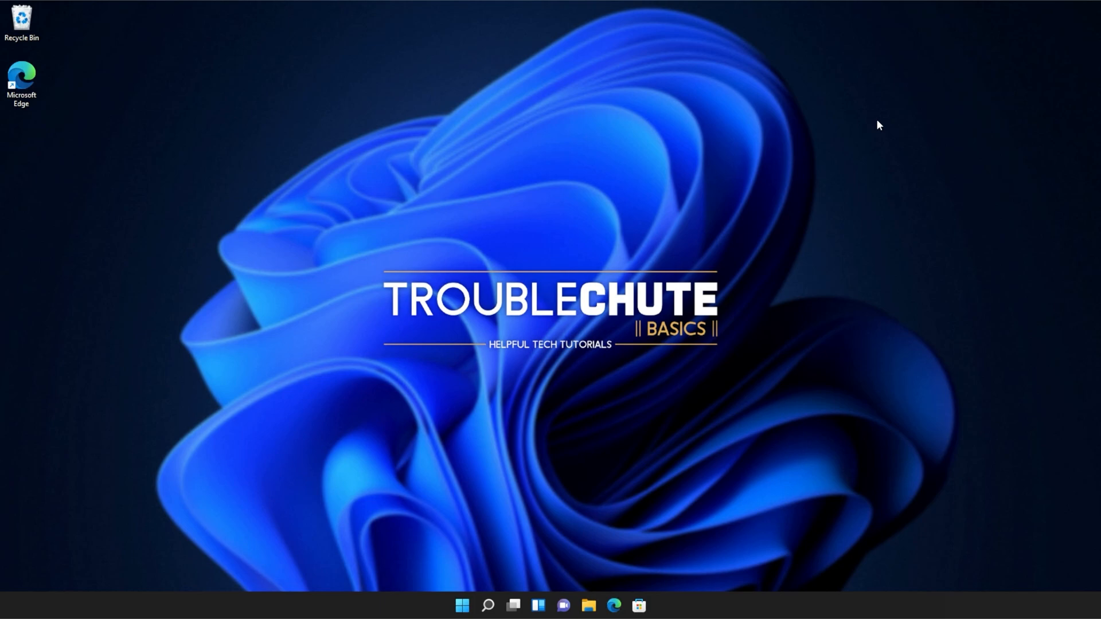
pyautogui.moveTo(879, 139)
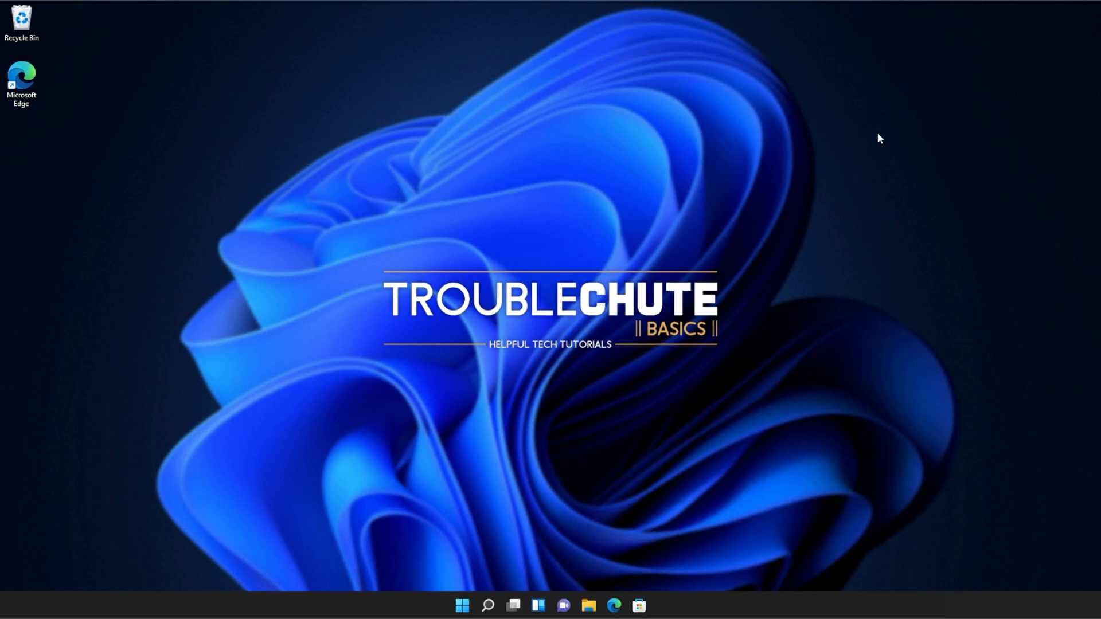
pyautogui.moveTo(868, 318)
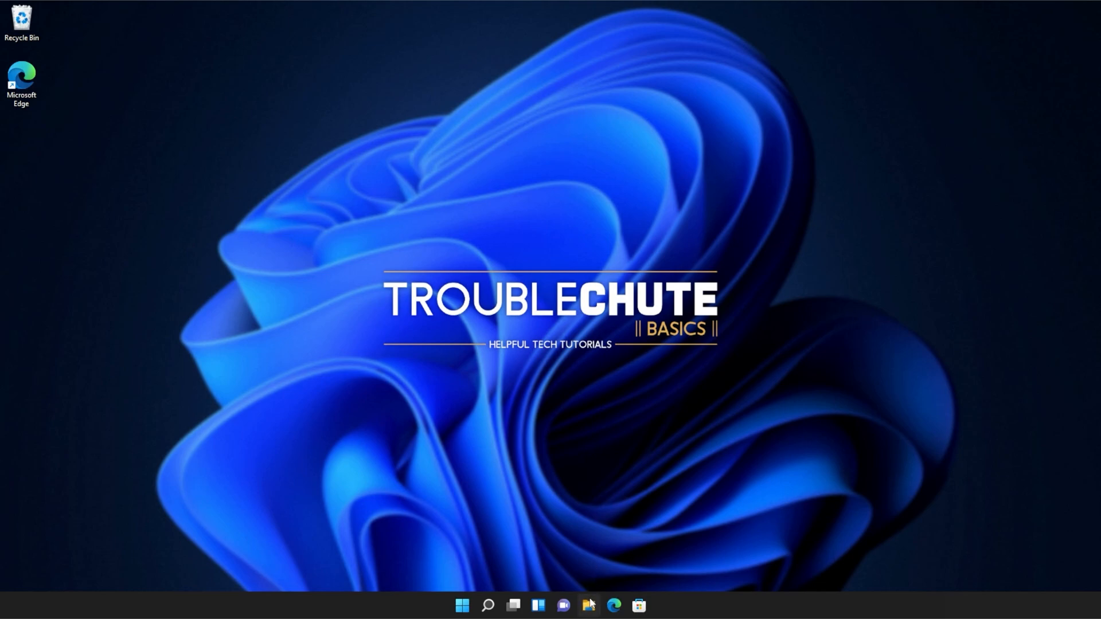
# Browse File Explorer from This PC into Local Disk (C:) toward Edge's Application 94.0.992.38 folder
pyautogui.click(587, 606)
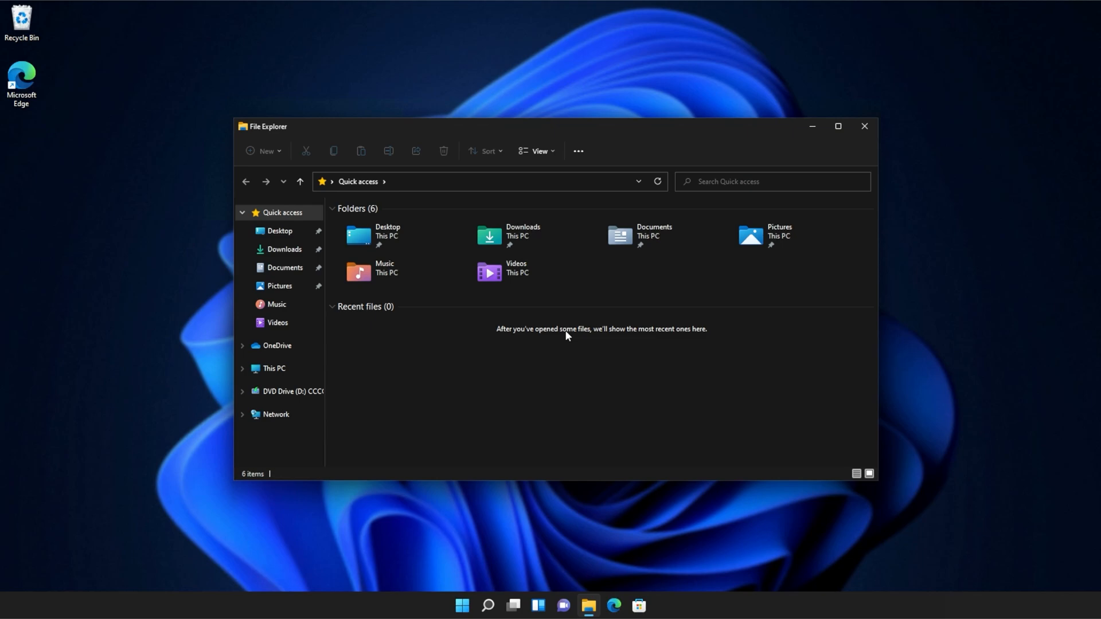
pyautogui.click(273, 368)
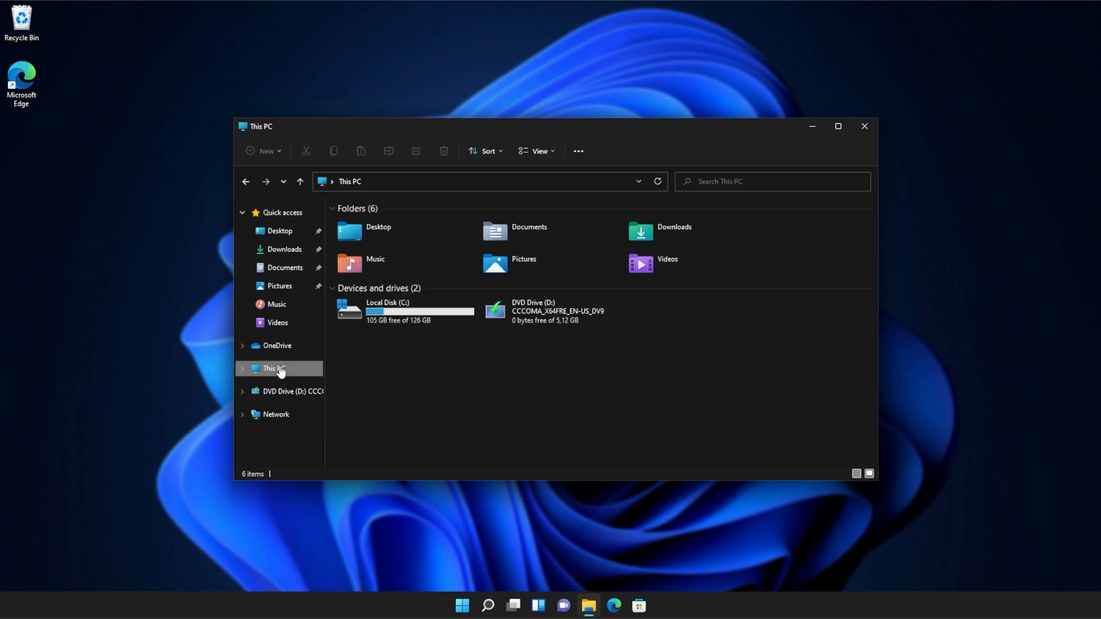
pyautogui.doubleClick(387, 311)
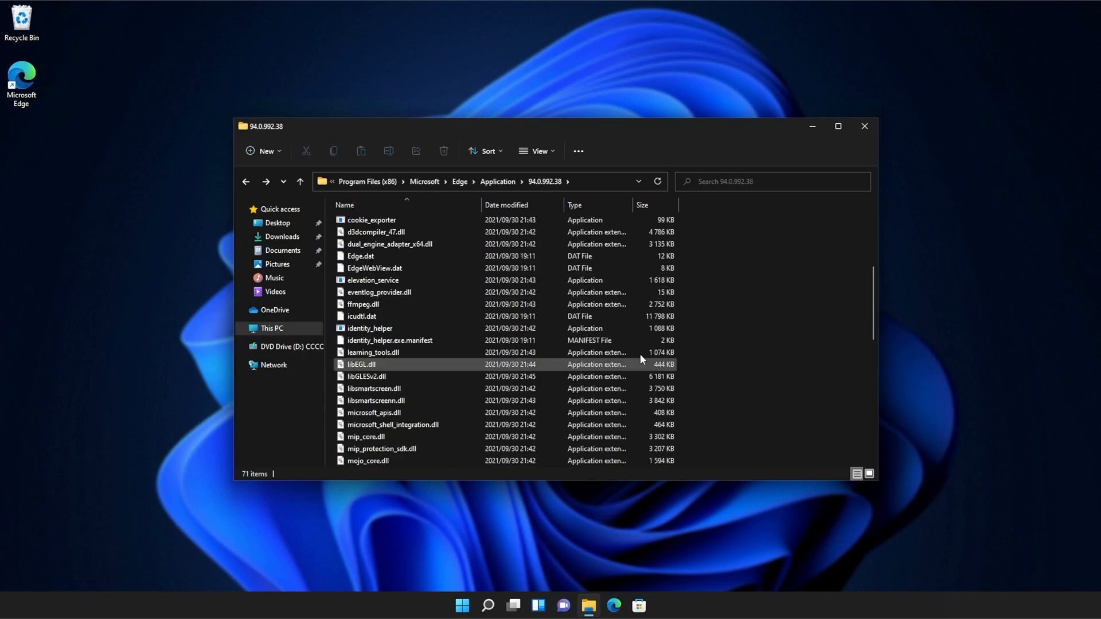
pyautogui.scroll(-3)
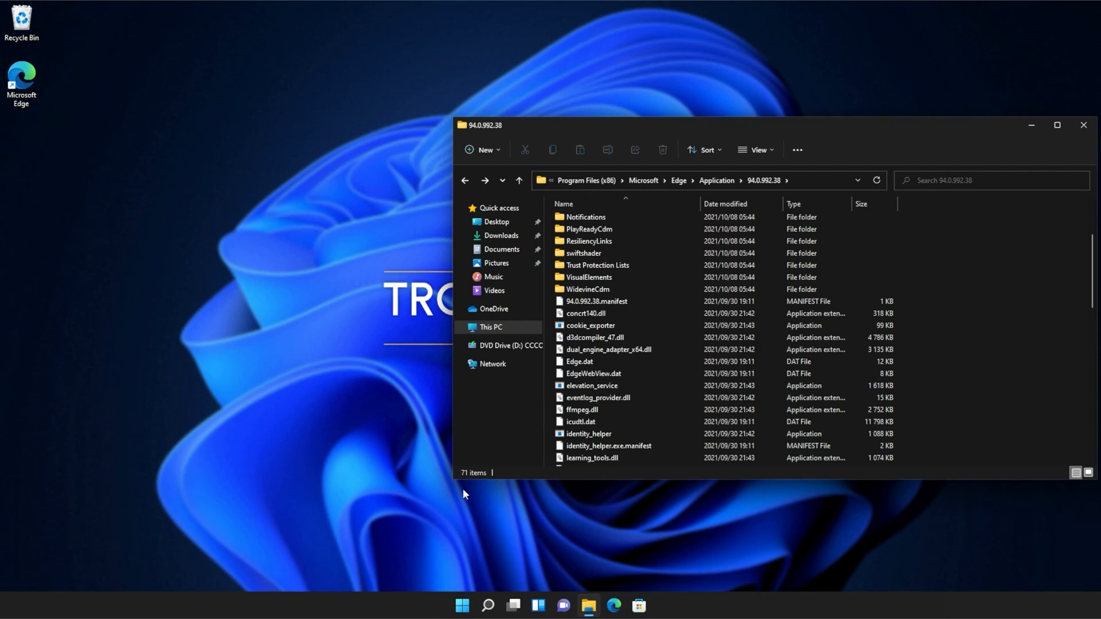
pyautogui.moveTo(595, 524)
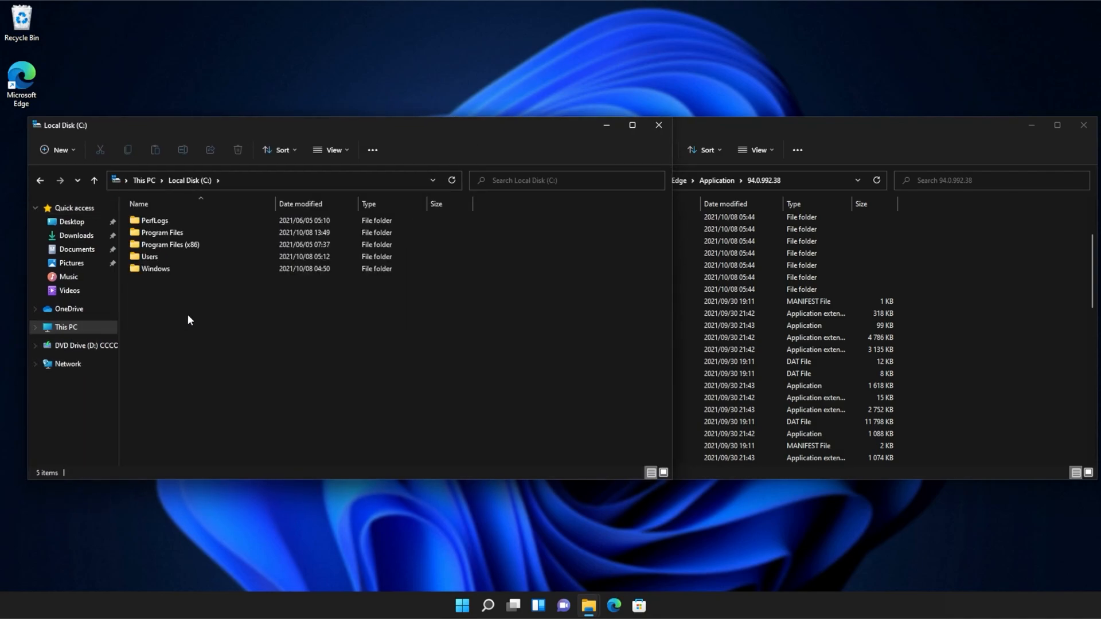
# Navigate the second window into C:\Windows\System32\downlevel and select api-ms-win-core-console-l1-1-0.dll
pyautogui.doubleClick(155, 269)
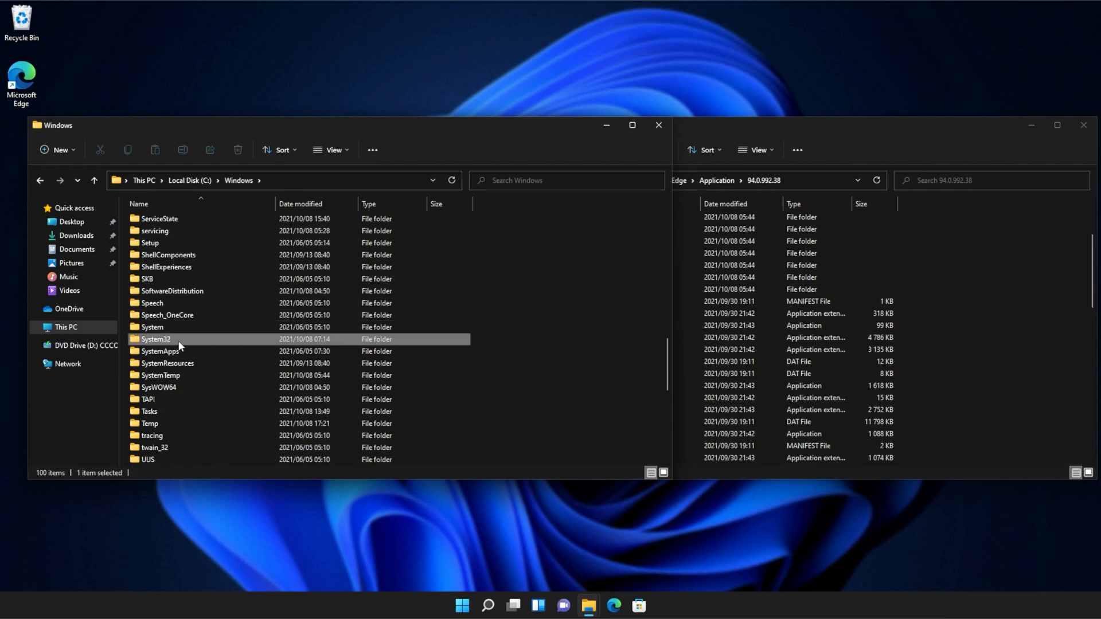
pyautogui.doubleClick(156, 340)
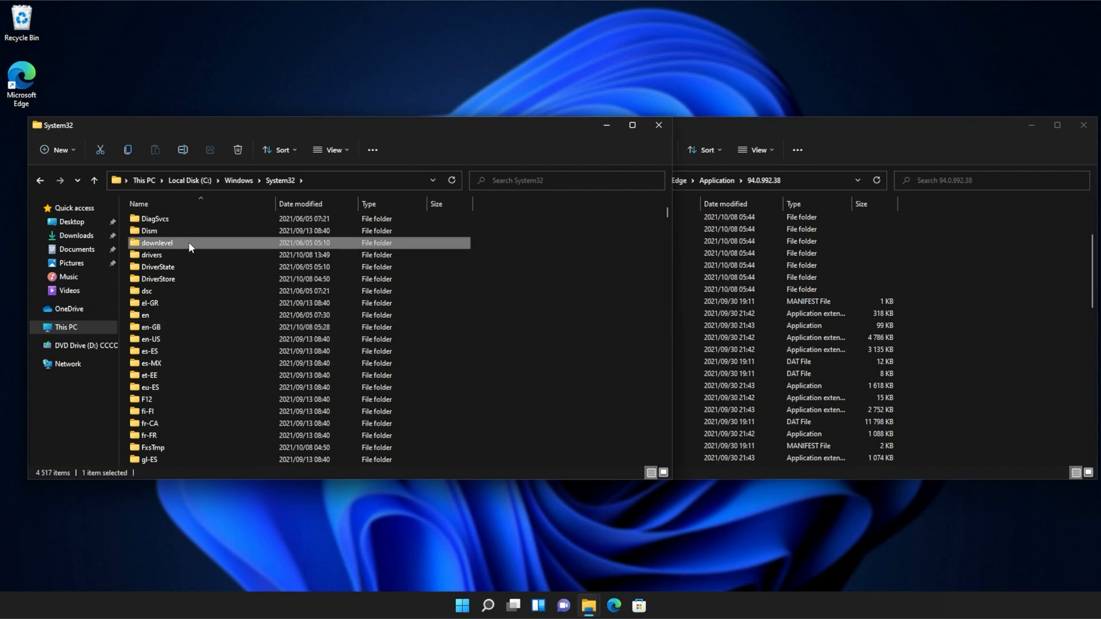
pyautogui.doubleClick(157, 242)
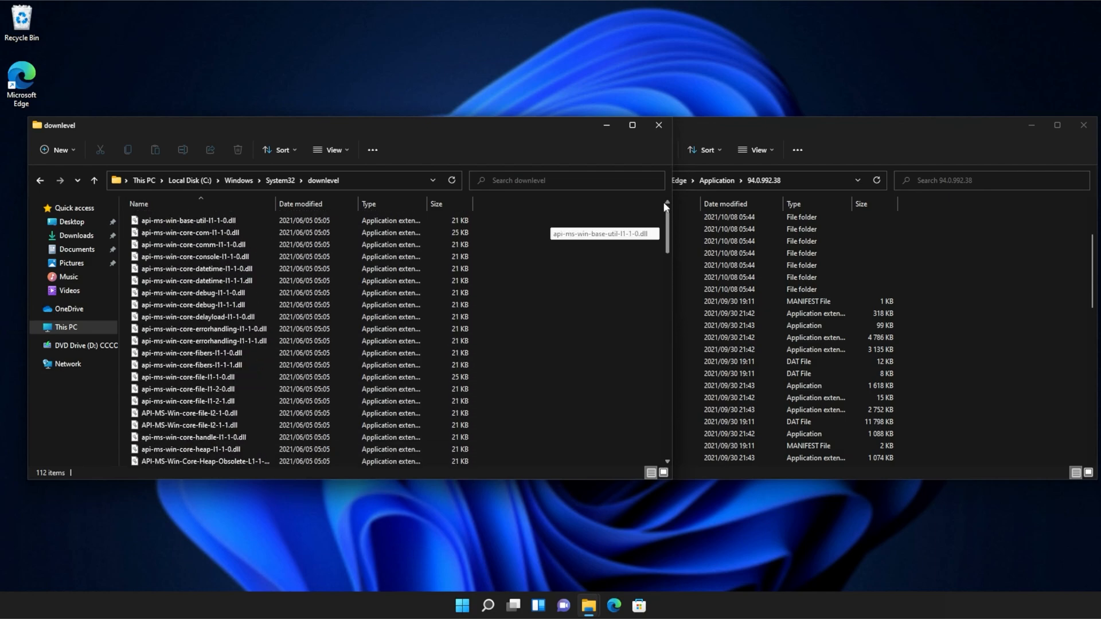
pyautogui.click(195, 256)
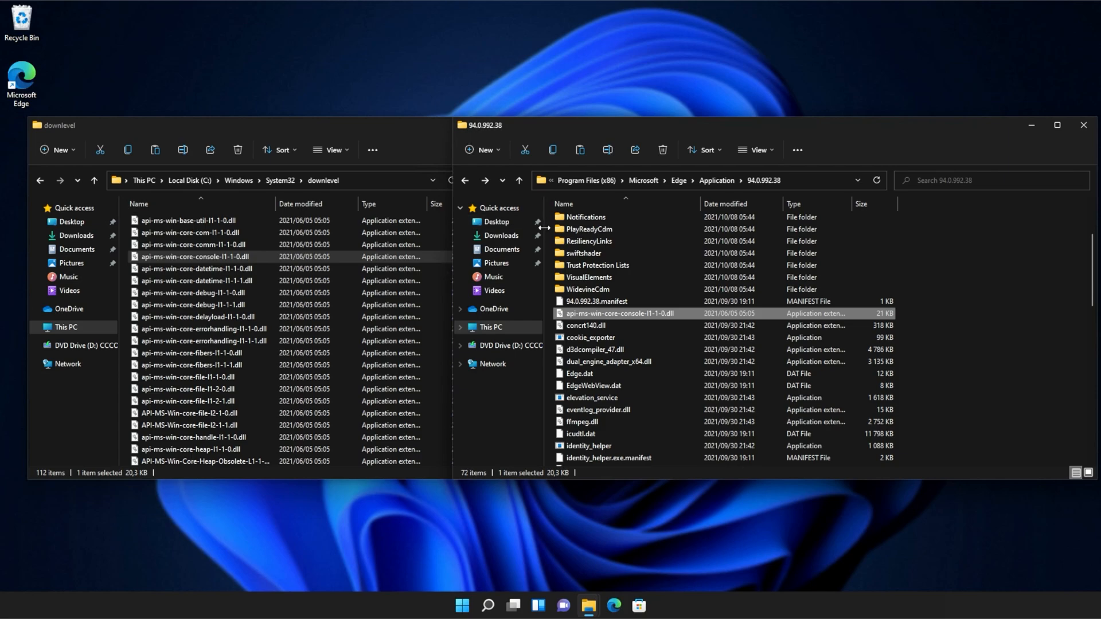
pyautogui.moveTo(589, 230)
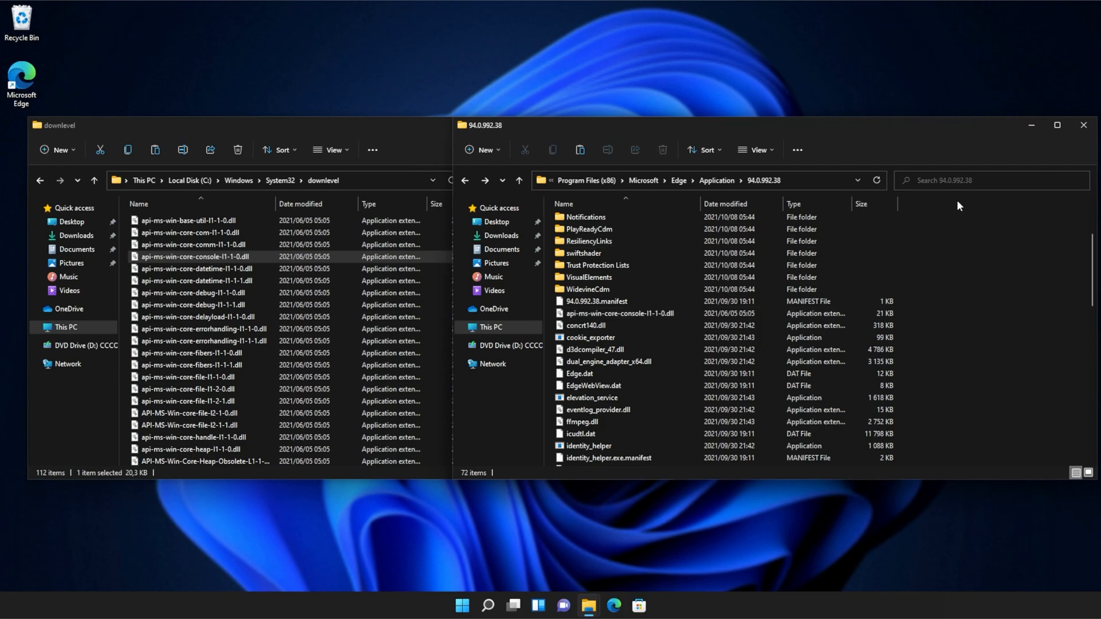
pyautogui.moveTo(962, 133)
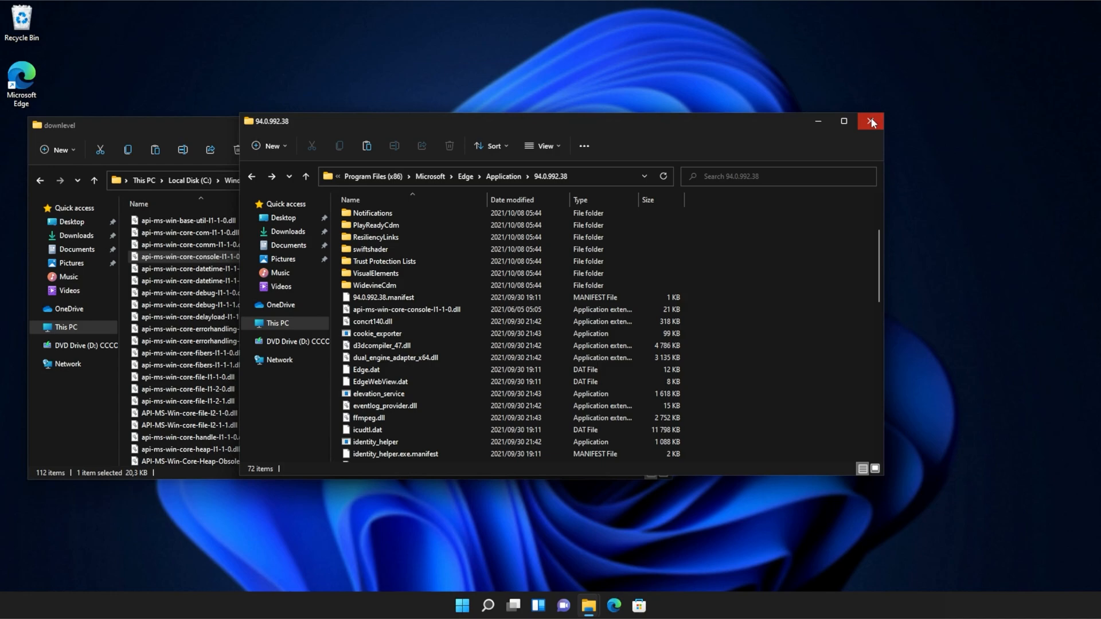
# Close both the Edge 94.0.992.38 folder and the downlevel folder windows
pyautogui.click(870, 120)
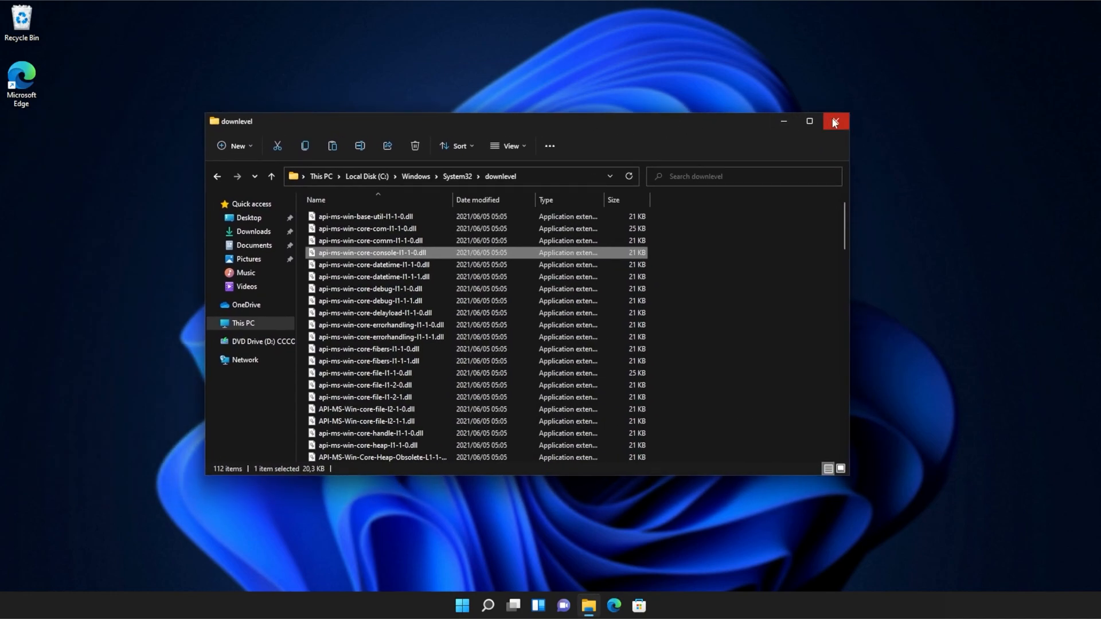
pyautogui.click(834, 122)
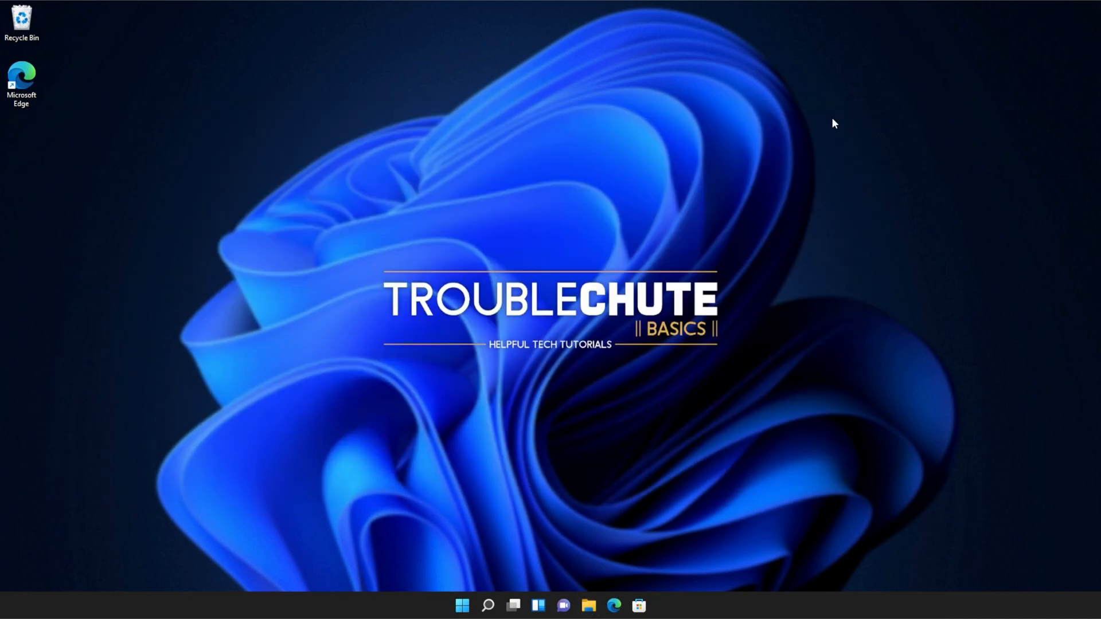
pyautogui.moveTo(845, 292)
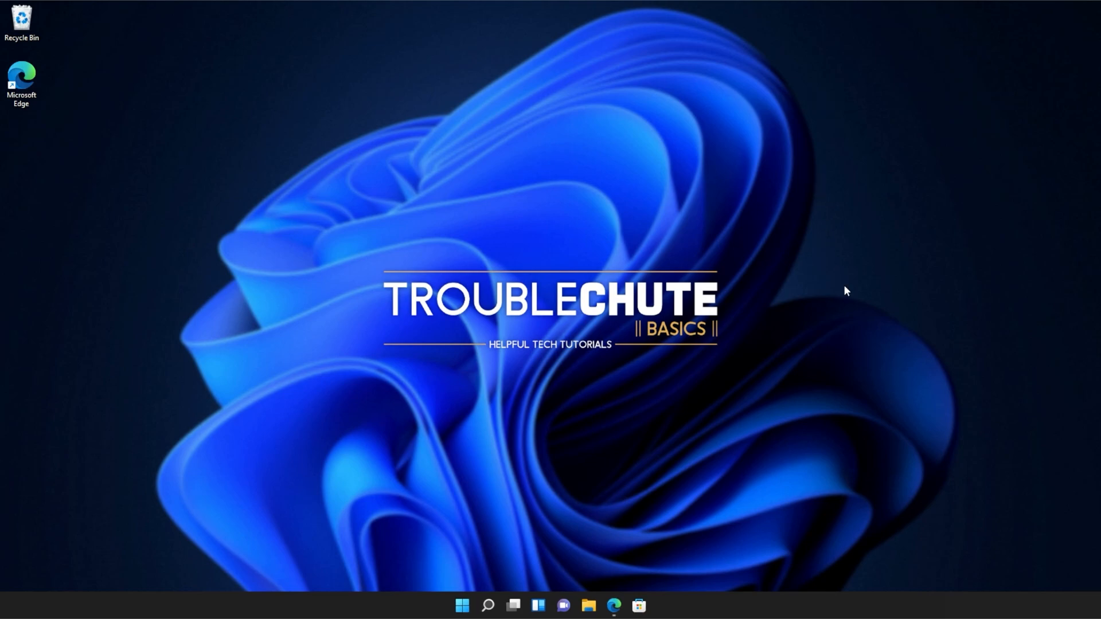